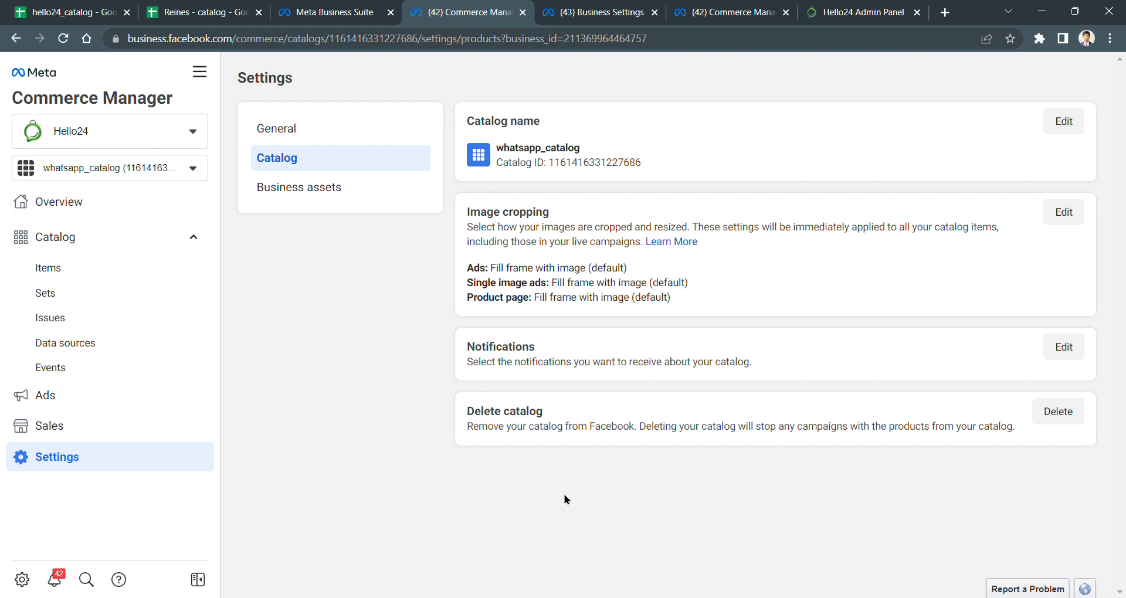
pyautogui.moveTo(364, 362)
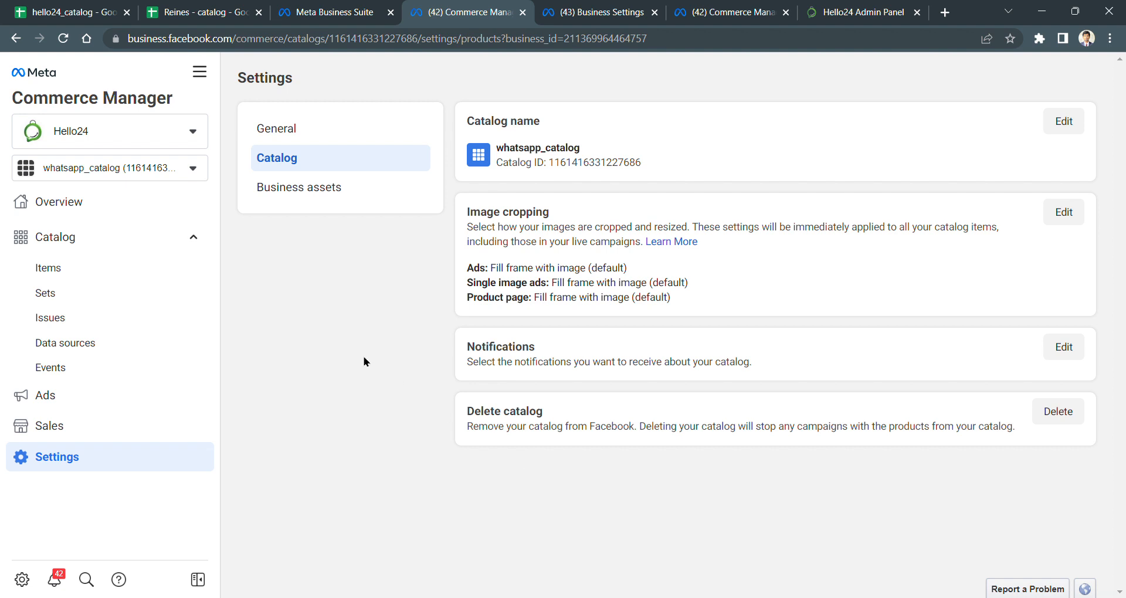
pyautogui.moveTo(199, 72)
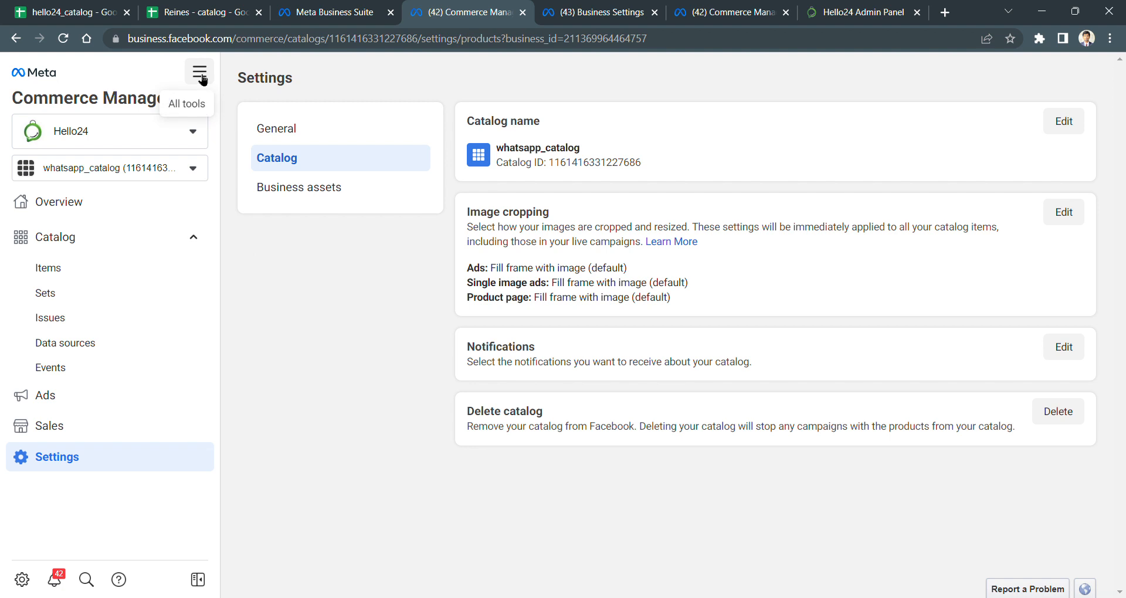
pyautogui.moveTo(259, 94)
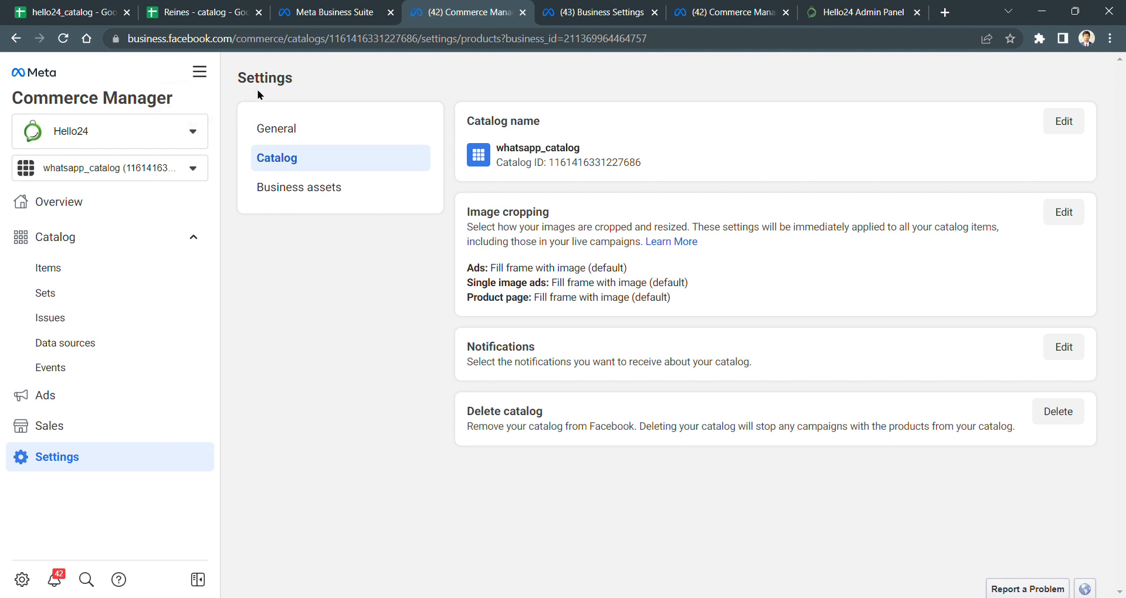
# - Open the All tools menu in Commerce Manager
pyautogui.click(199, 71)
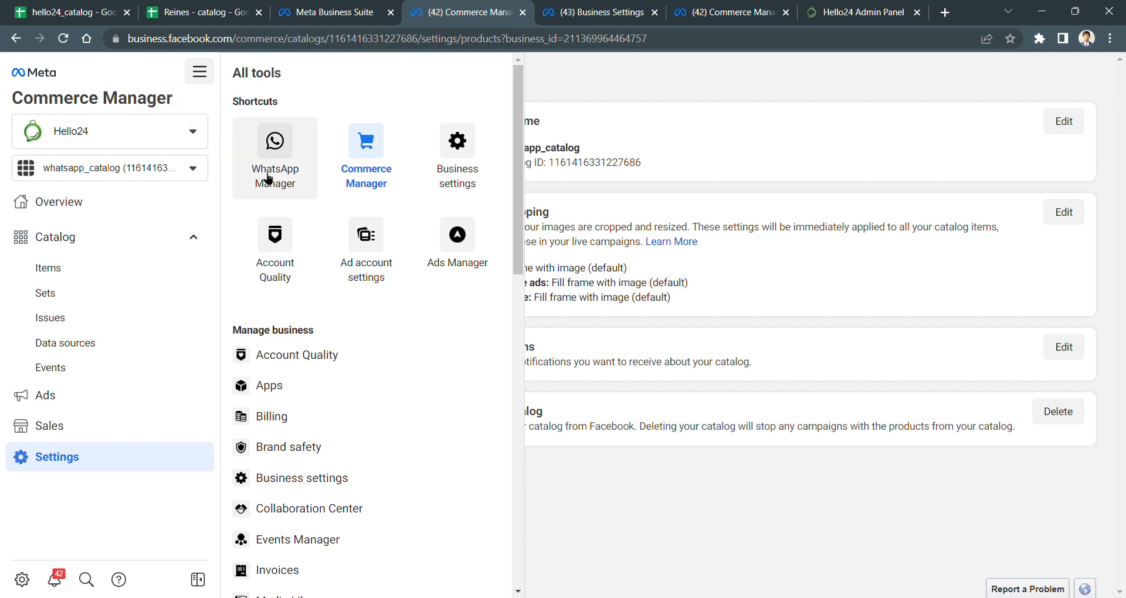
pyautogui.moveTo(351, 218)
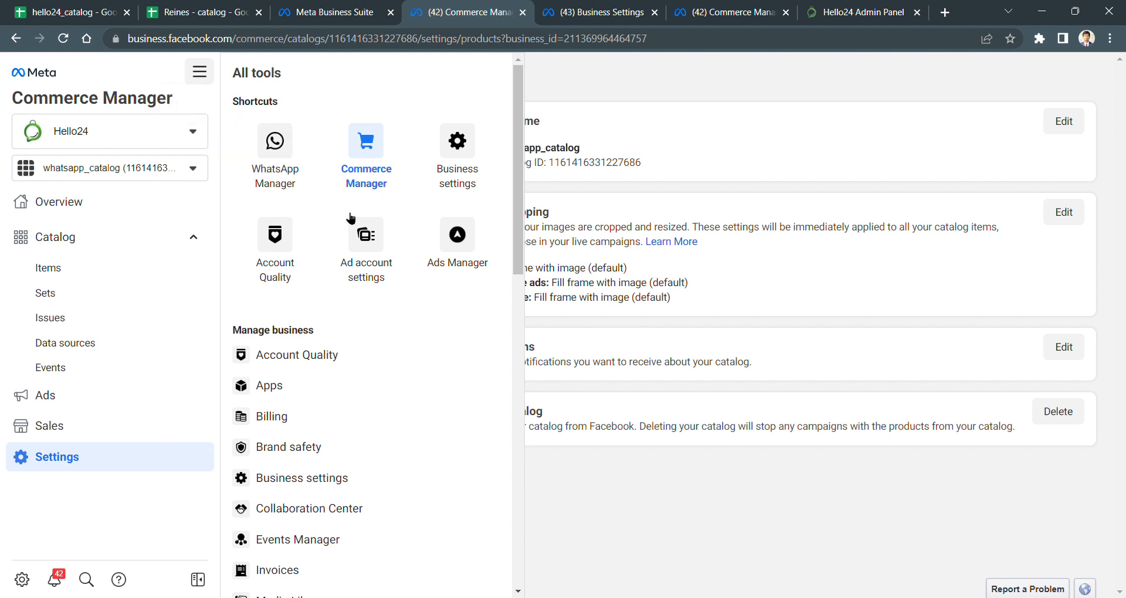
pyautogui.moveTo(41, 545)
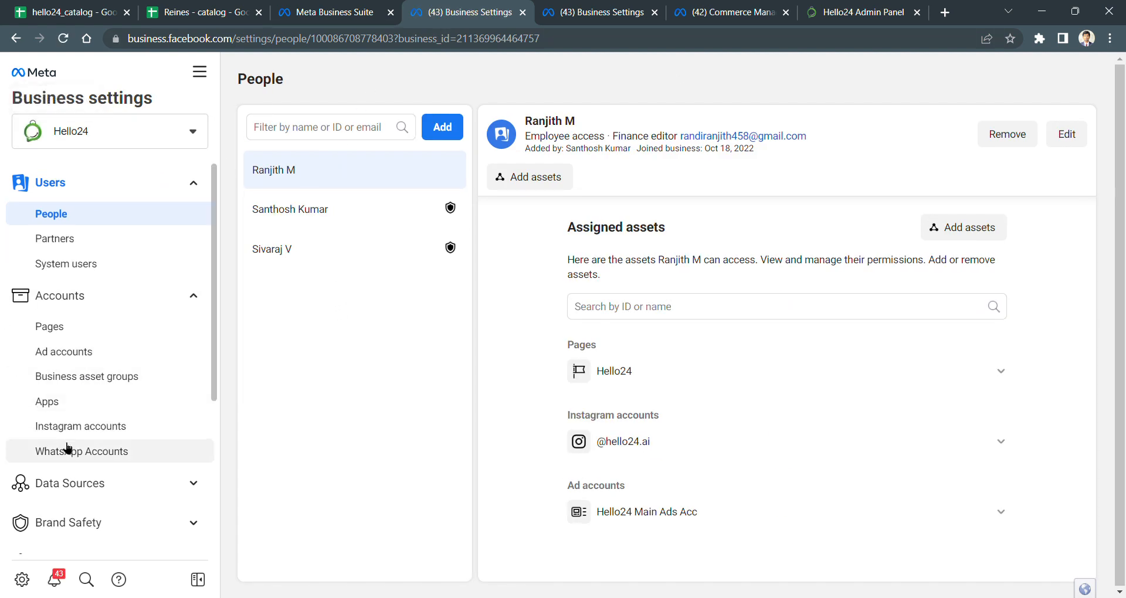
# - Find the Hello24 WhatsApp account and open it in WhatsApp Manager
pyautogui.click(82, 451)
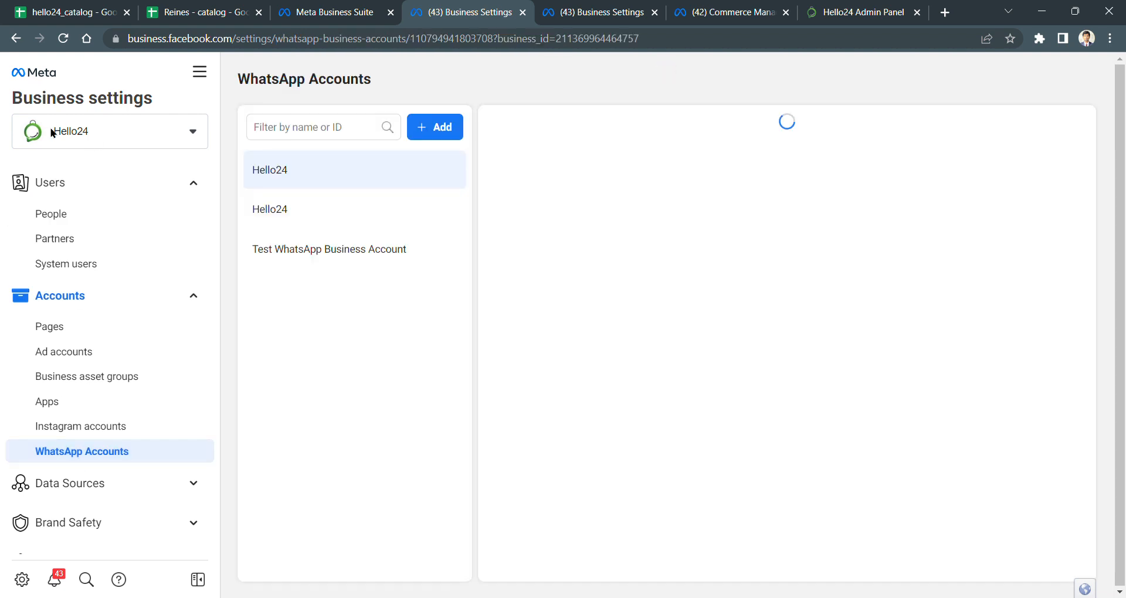
pyautogui.click(271, 169)
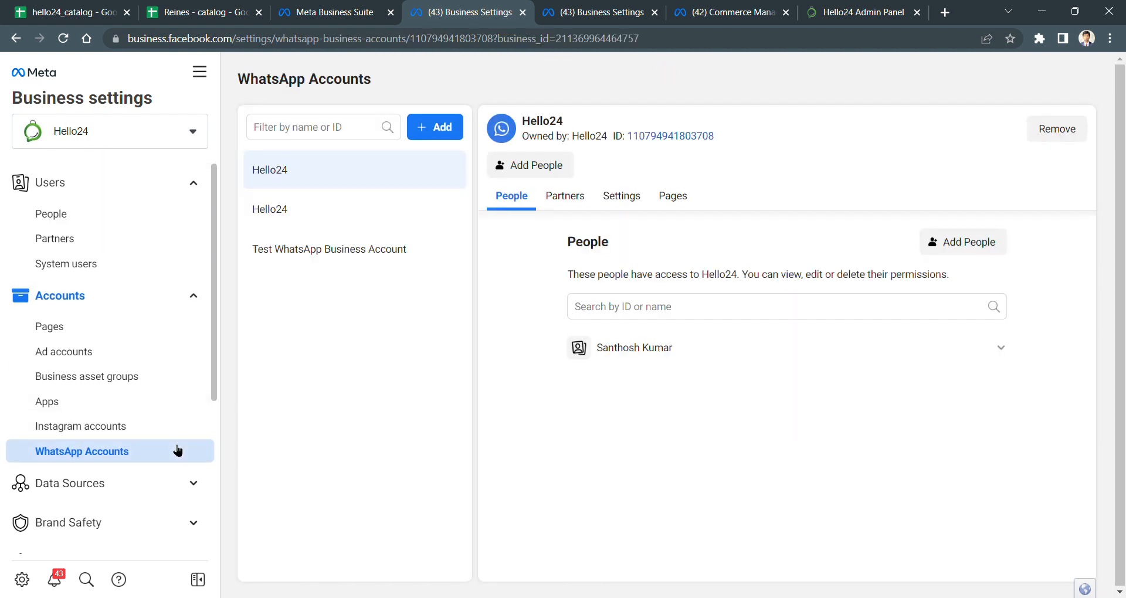
pyautogui.moveTo(69, 458)
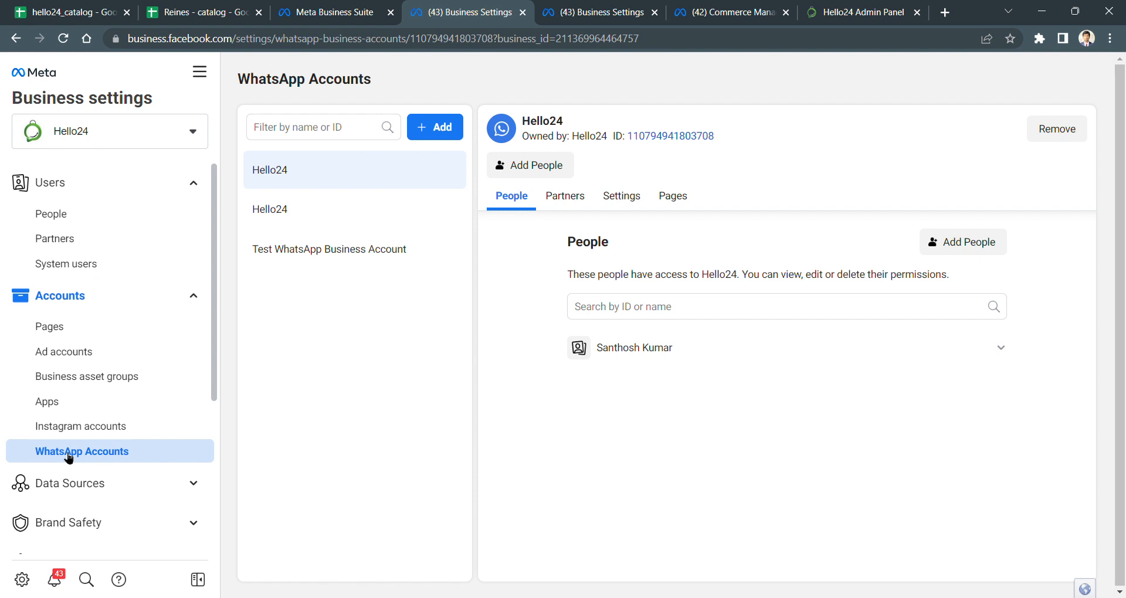
pyautogui.moveTo(424, 175)
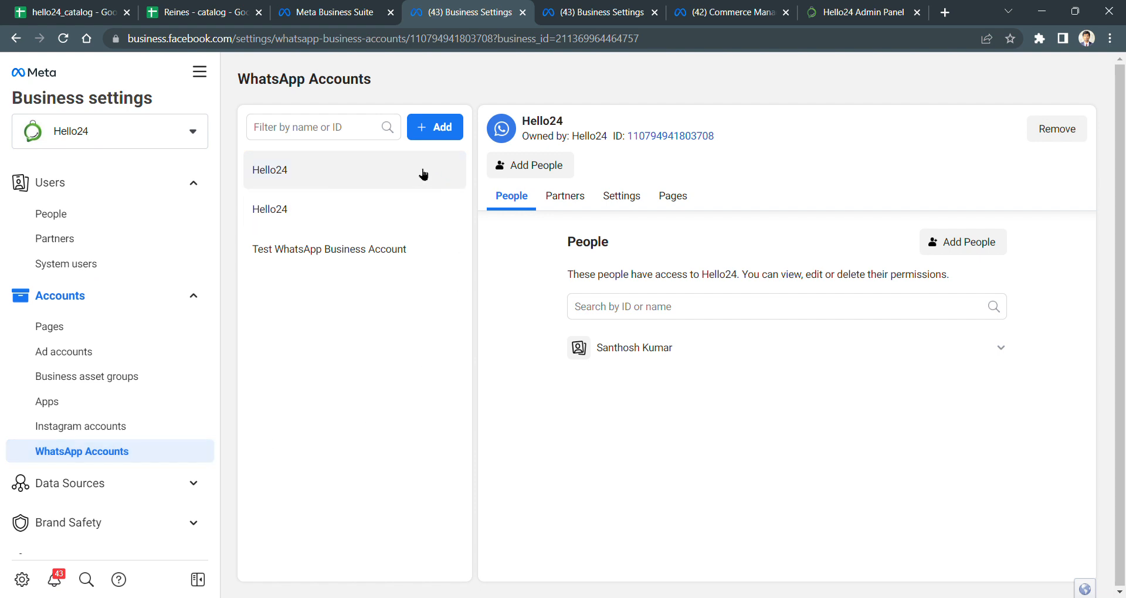
pyautogui.moveTo(323, 177)
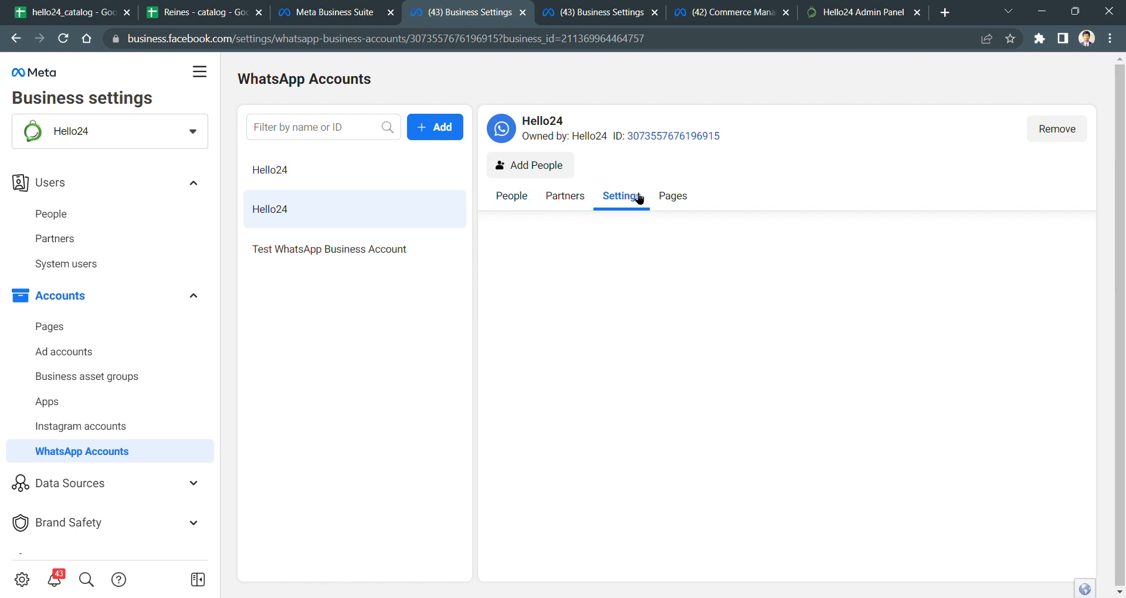
pyautogui.click(620, 196)
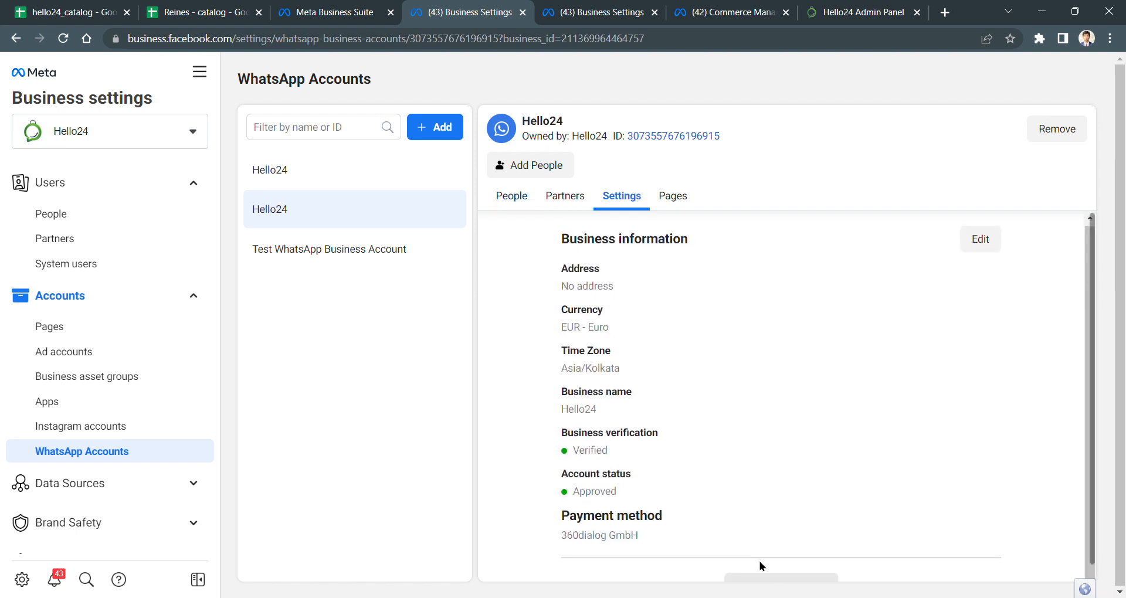
pyautogui.click(525, 12)
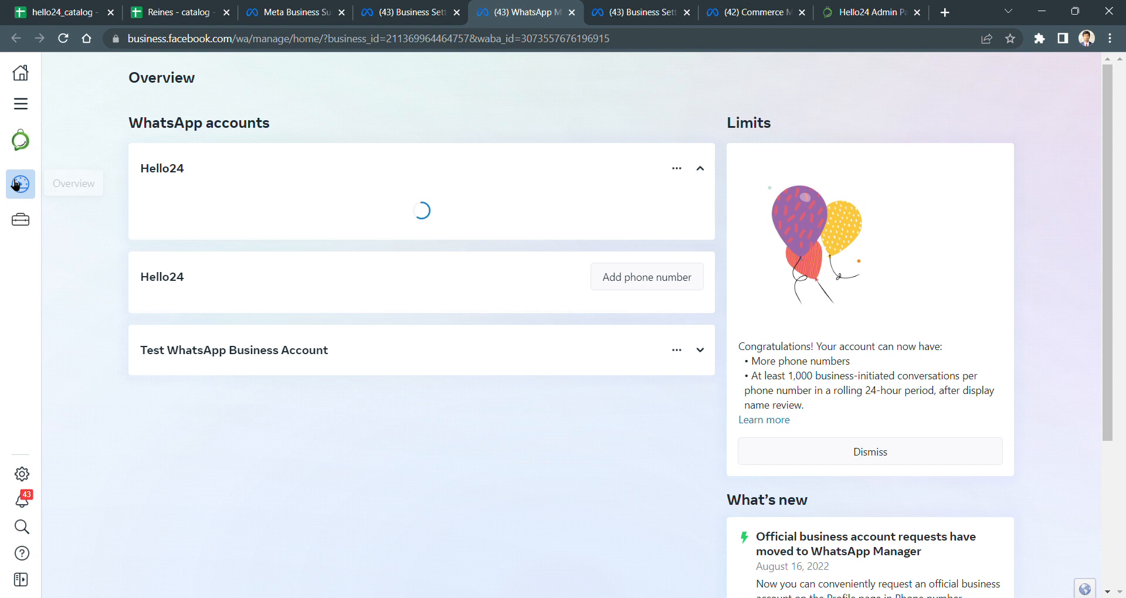
# - Disconnect Catalog_30products from the account's Catalog page
pyautogui.click(20, 183)
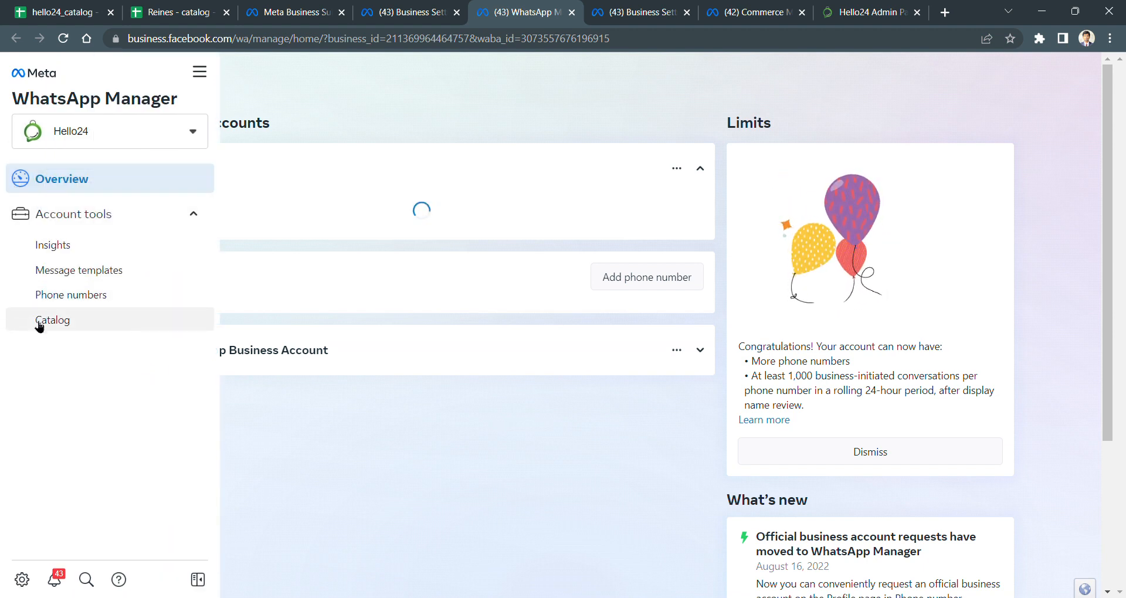
pyautogui.click(54, 320)
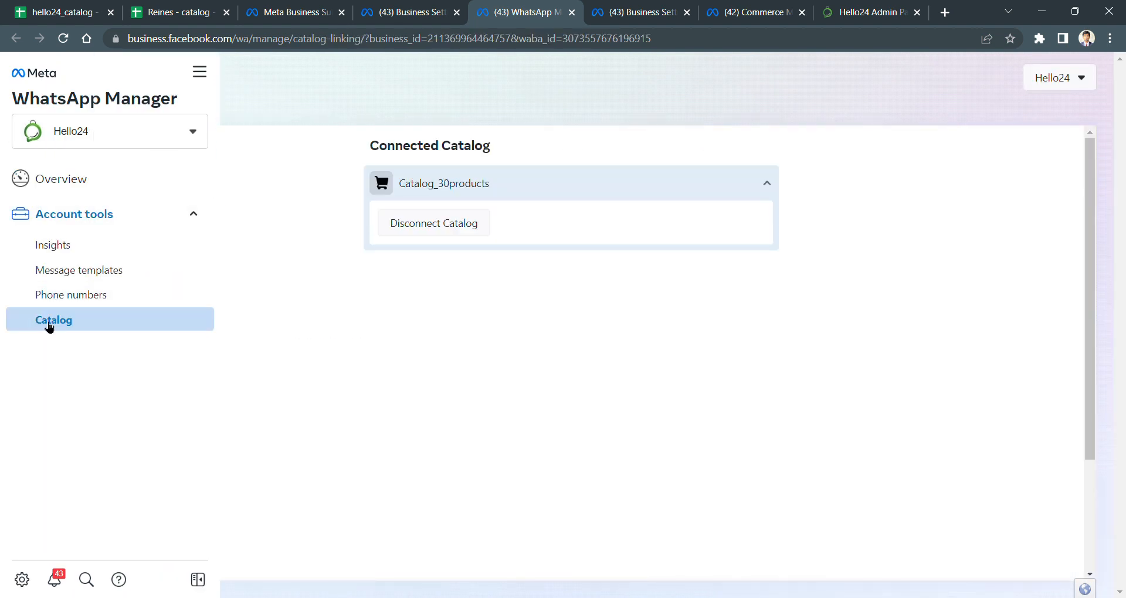
pyautogui.click(199, 71)
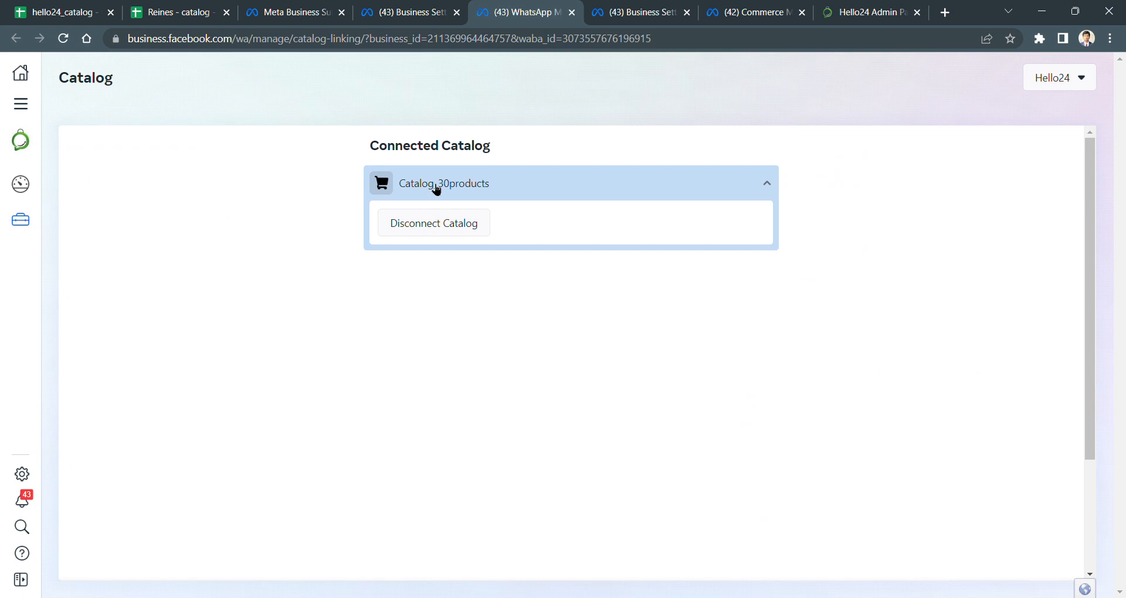
pyautogui.click(433, 223)
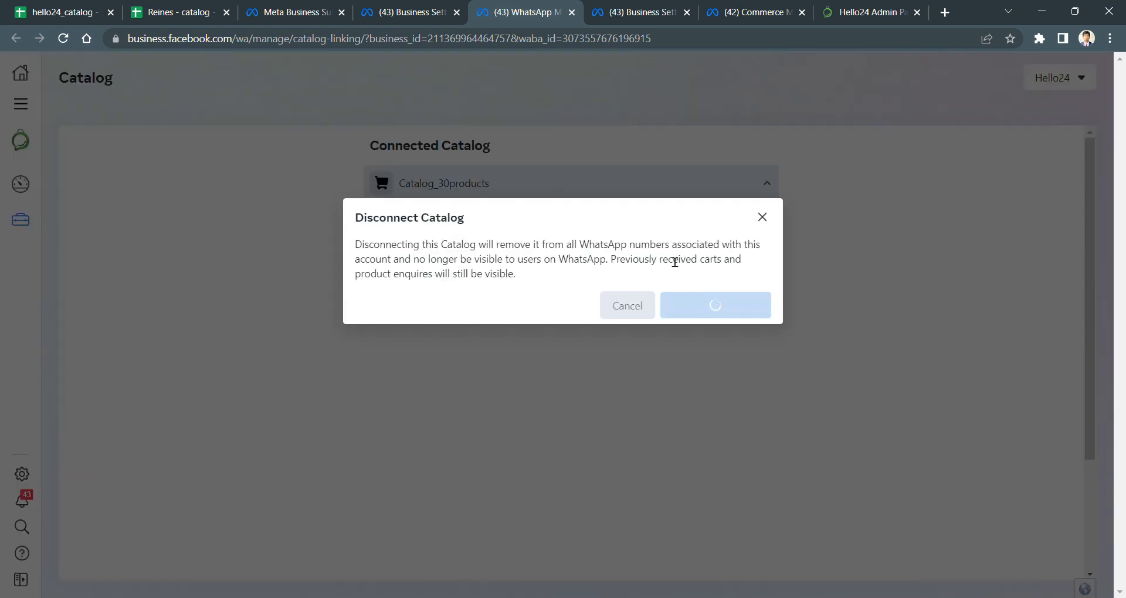
pyautogui.click(714, 305)
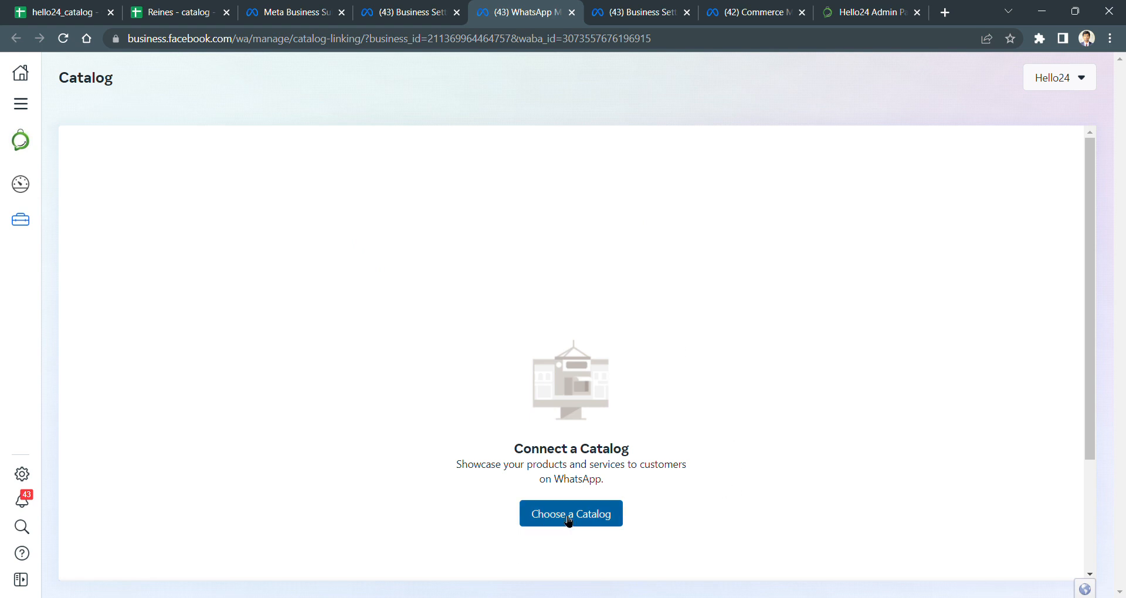
# - Choose Catalog_30products from the catalog dropdown and connect it to Hello24
pyautogui.click(570, 514)
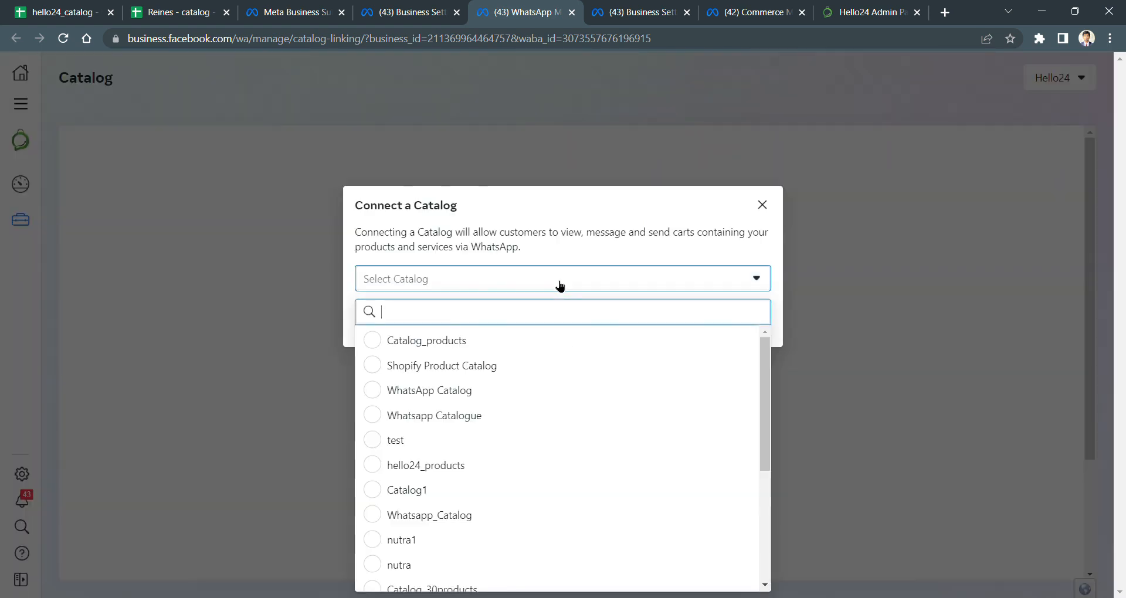
pyautogui.scroll(-3)
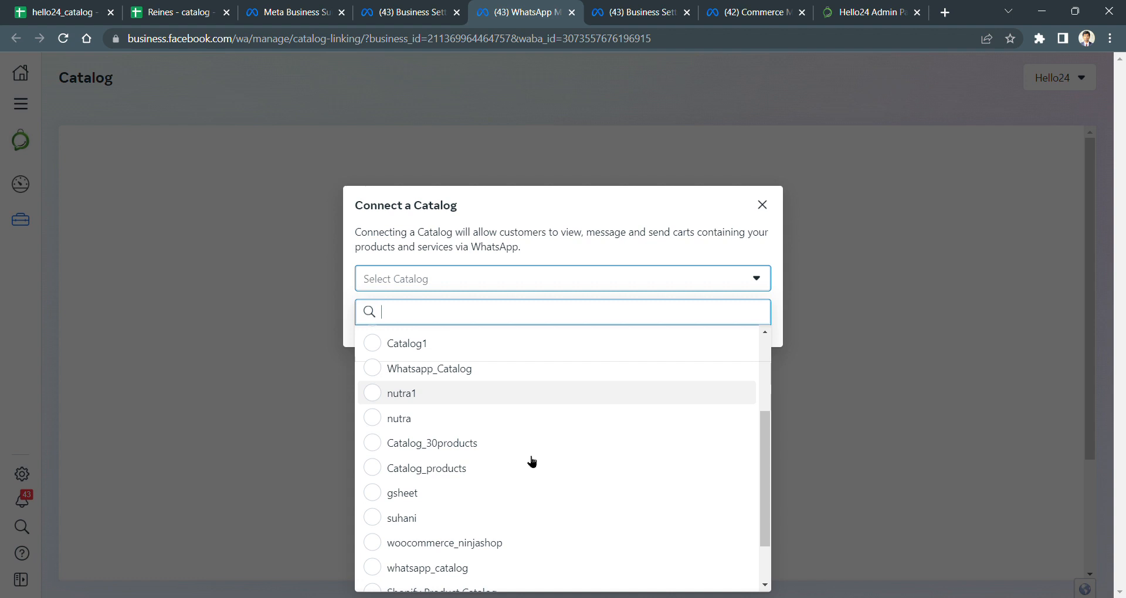
pyautogui.click(431, 444)
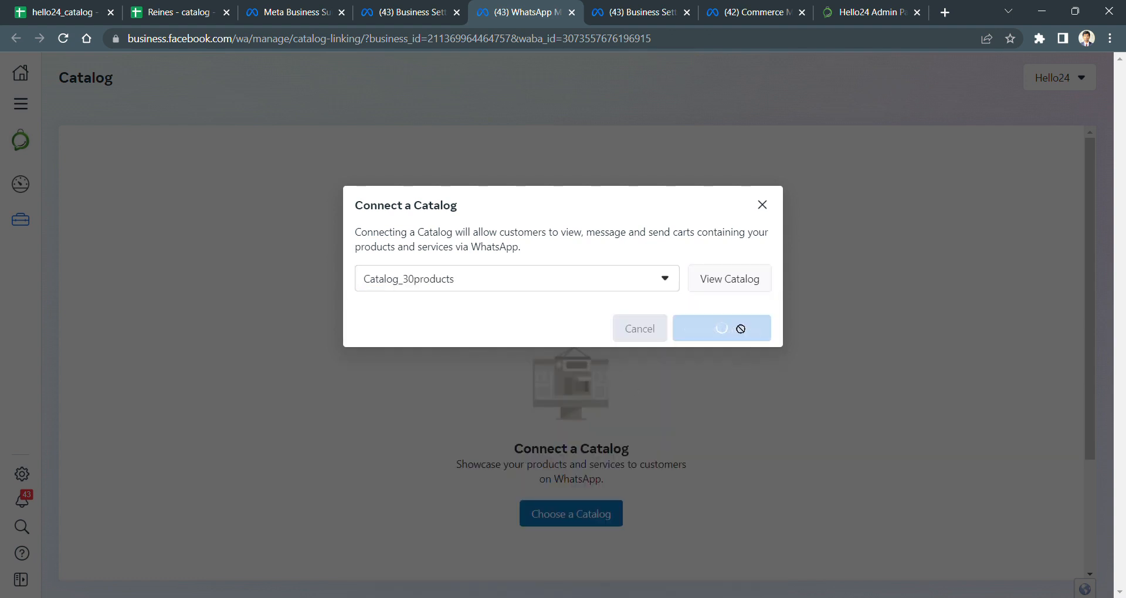
pyautogui.click(720, 328)
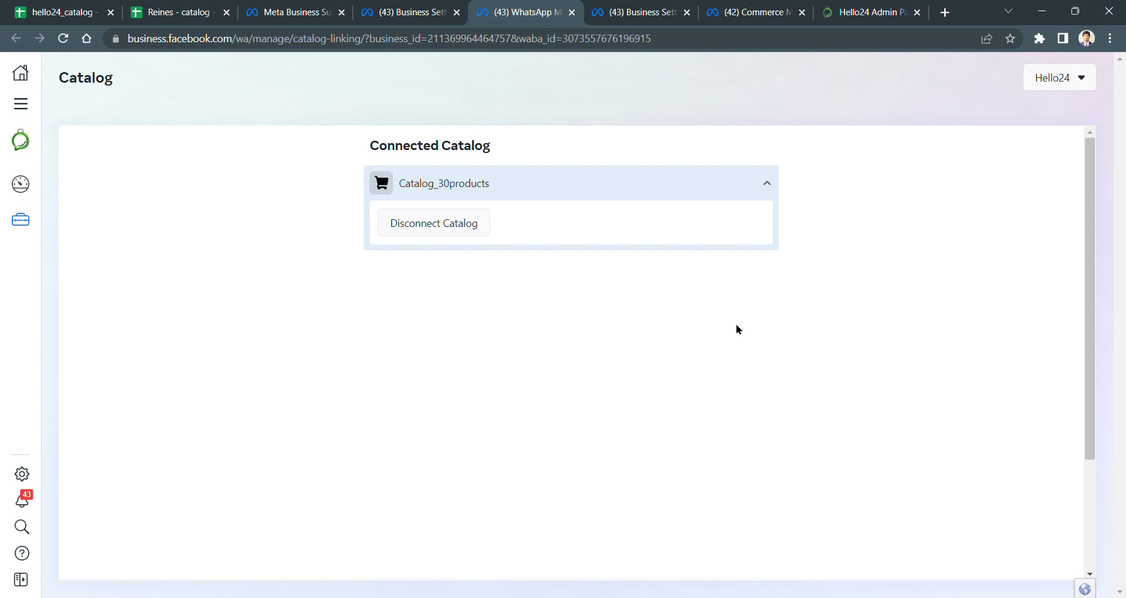
pyautogui.moveTo(712, 298)
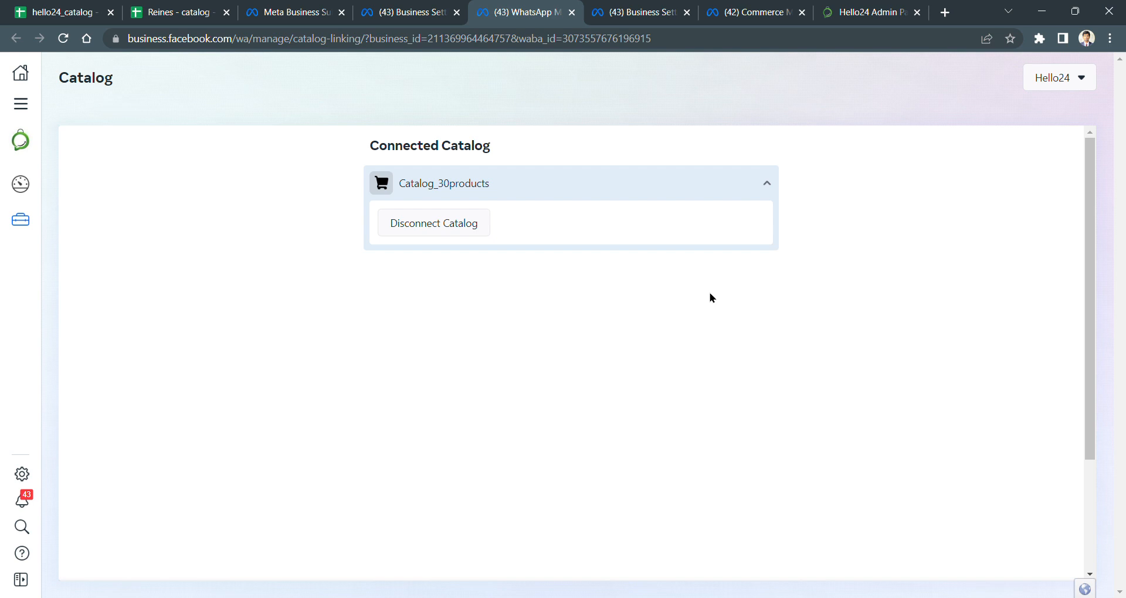
pyautogui.moveTo(685, 288)
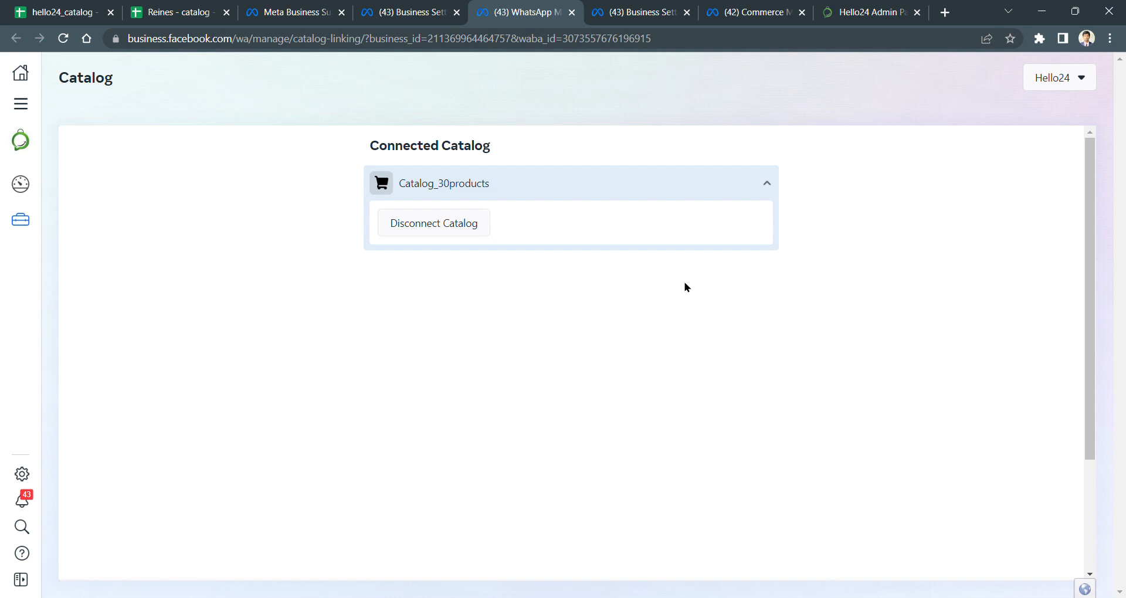